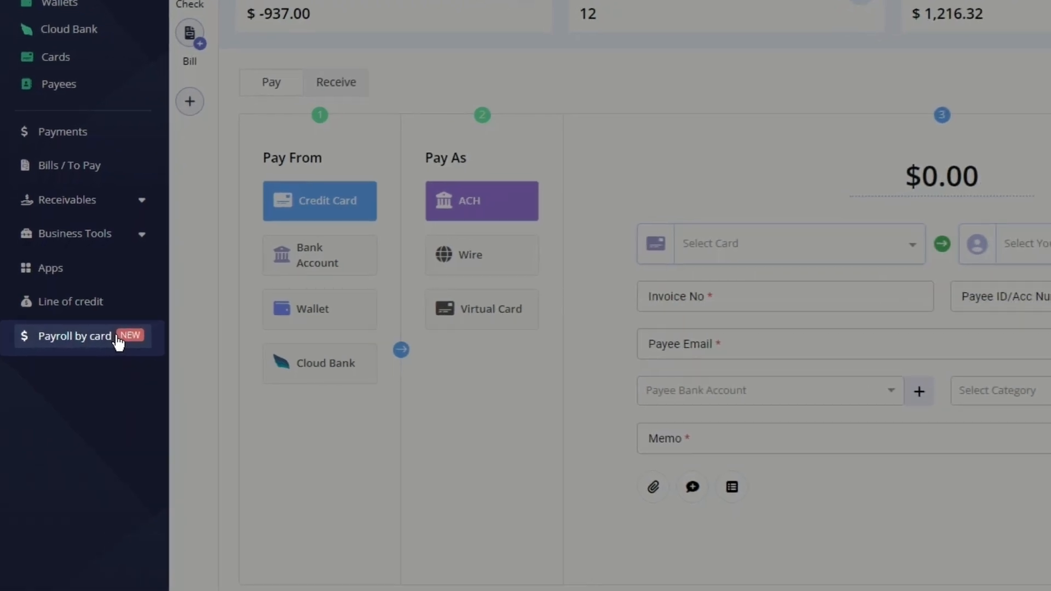
Go to the Payroll by card page from the left sidebar.
{"action": "left_click", "coordinate": [73, 335]}
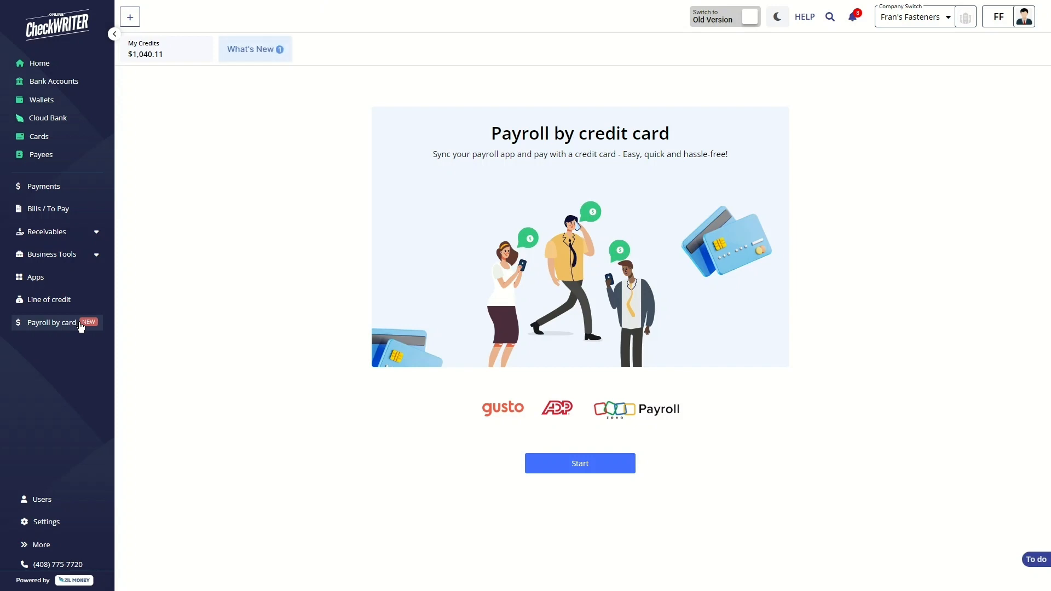
Start setup and connect UKG Pro as the payroll app, continuing past the success confirmation.
{"action": "left_click", "coordinate": [579, 463]}
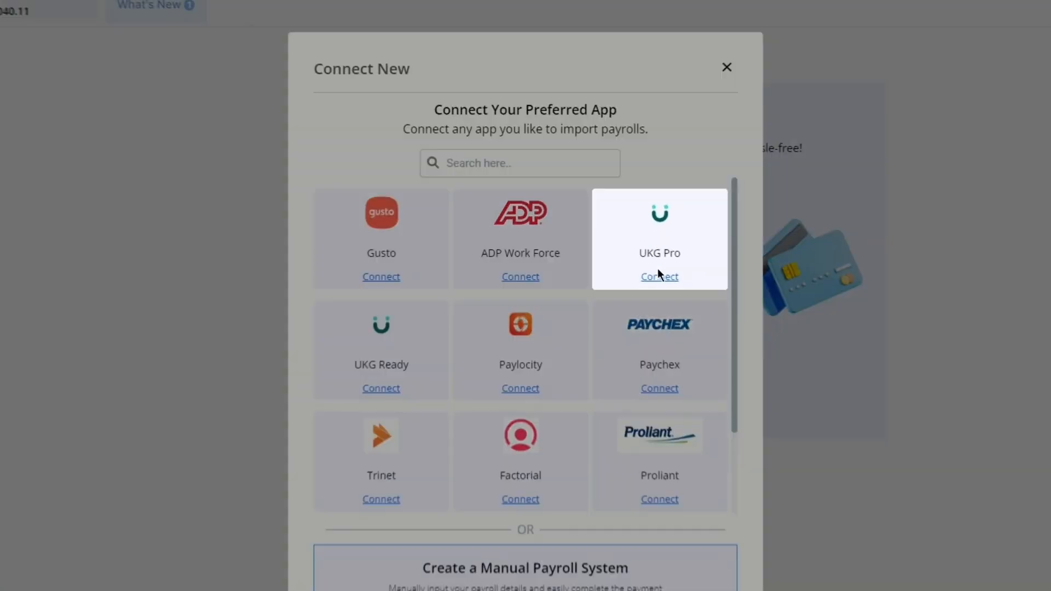
{"action": "left_click", "coordinate": [659, 275]}
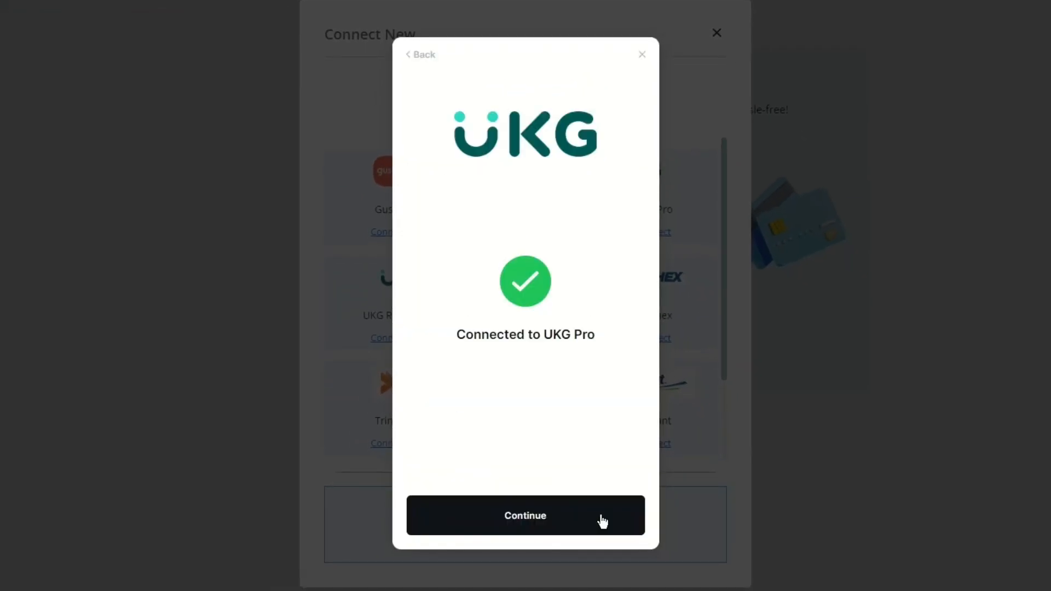
{"action": "left_click", "coordinate": [524, 516]}
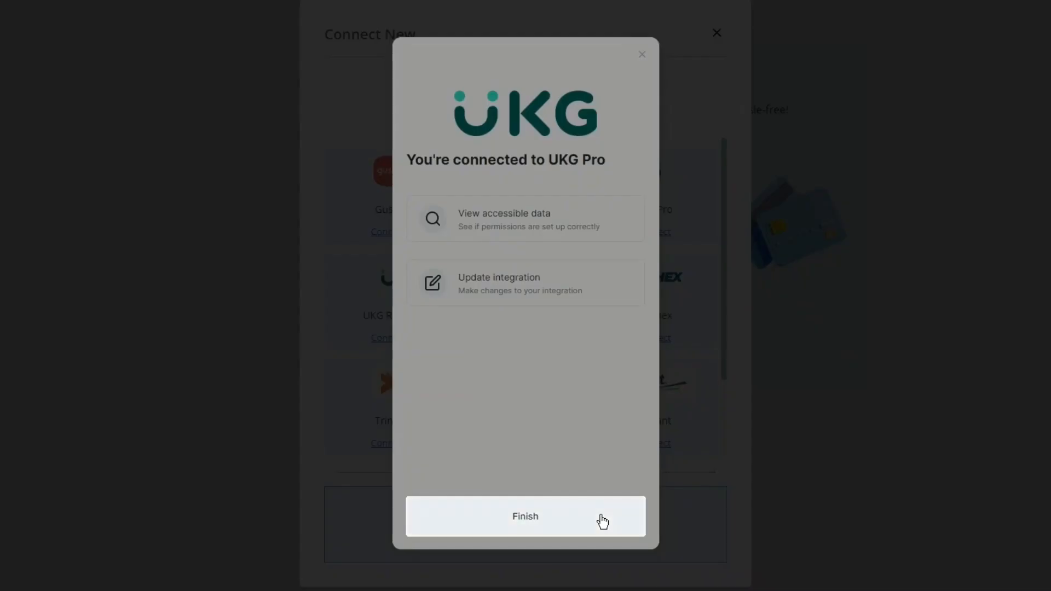
Finish the connection, sync UKG Pro payroll data, choose Card 1, and close Payroll Settings unchanged.
{"action": "left_click", "coordinate": [526, 516]}
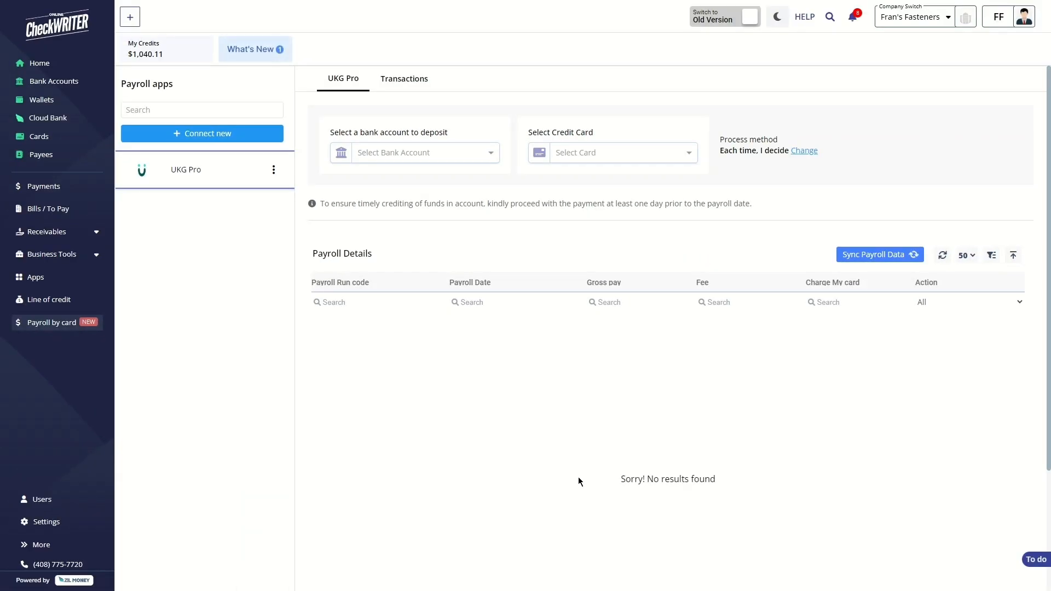
{"action": "mouse_move", "coordinate": [369, 347]}
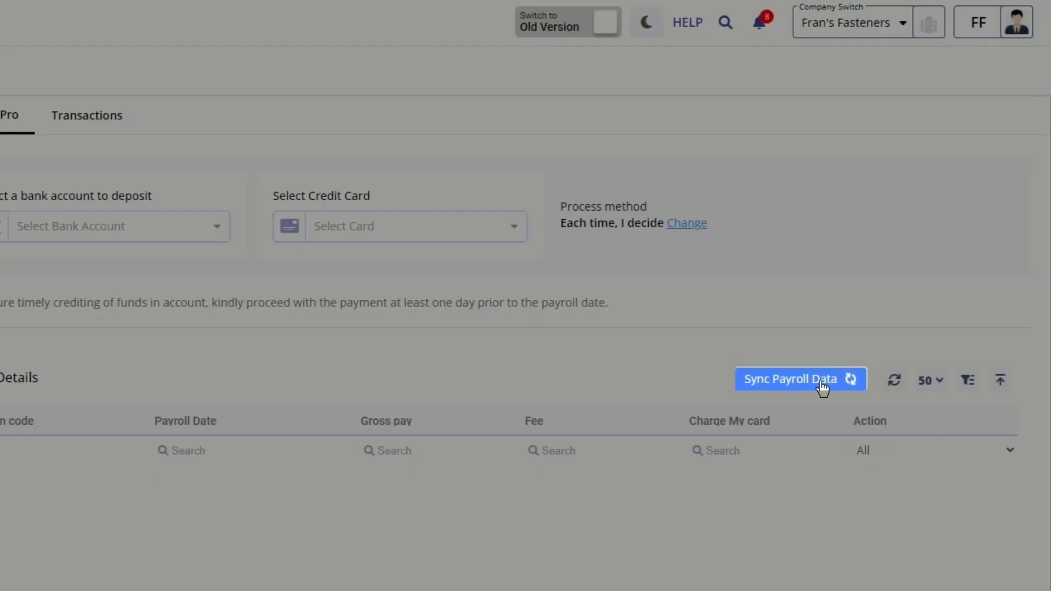
{"action": "left_click", "coordinate": [790, 379]}
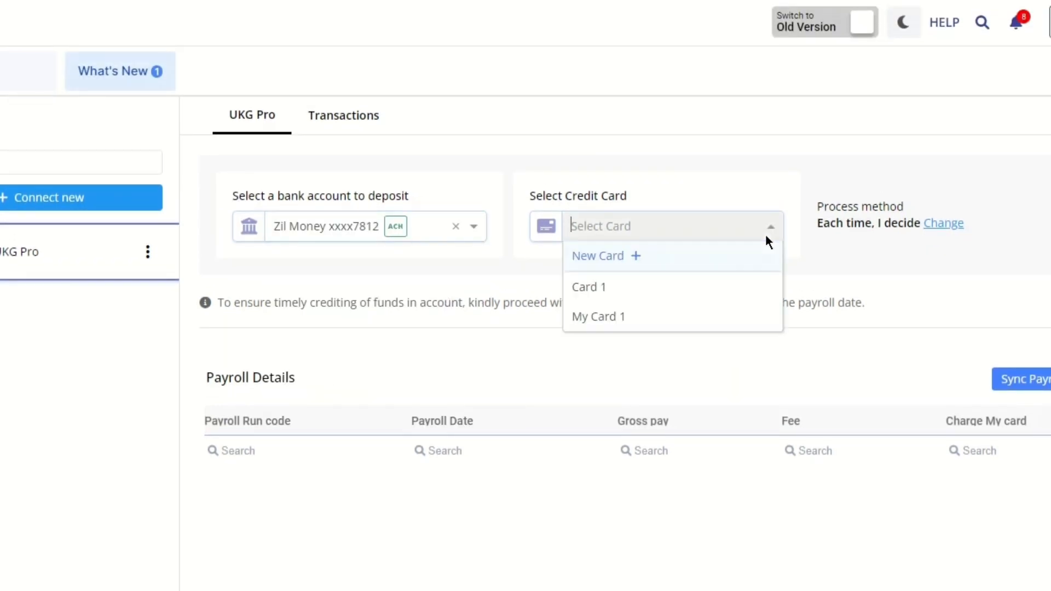
{"action": "mouse_move", "coordinate": [757, 262]}
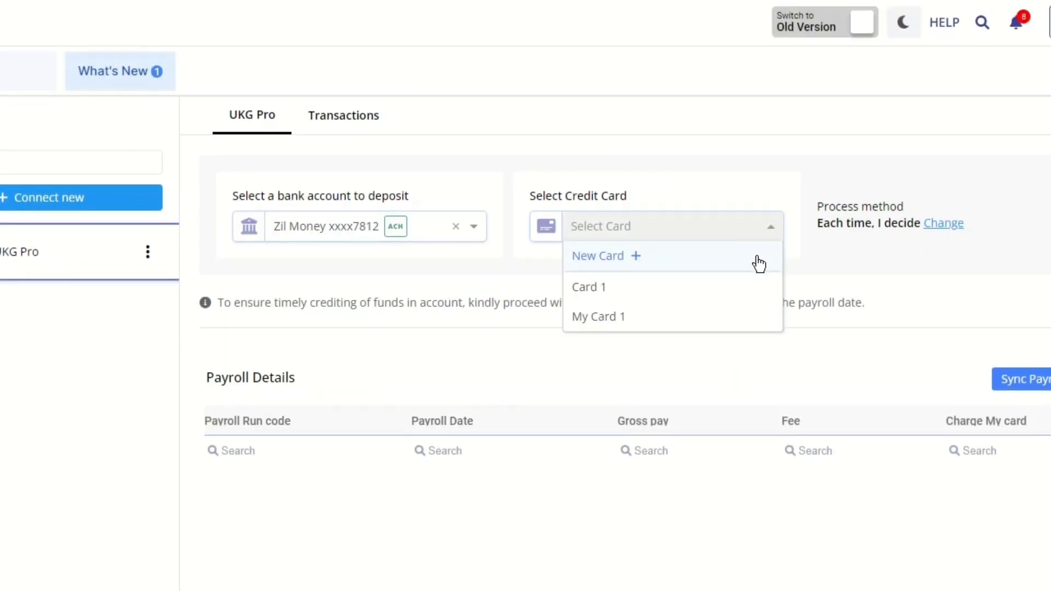
{"action": "left_click", "coordinate": [589, 287]}
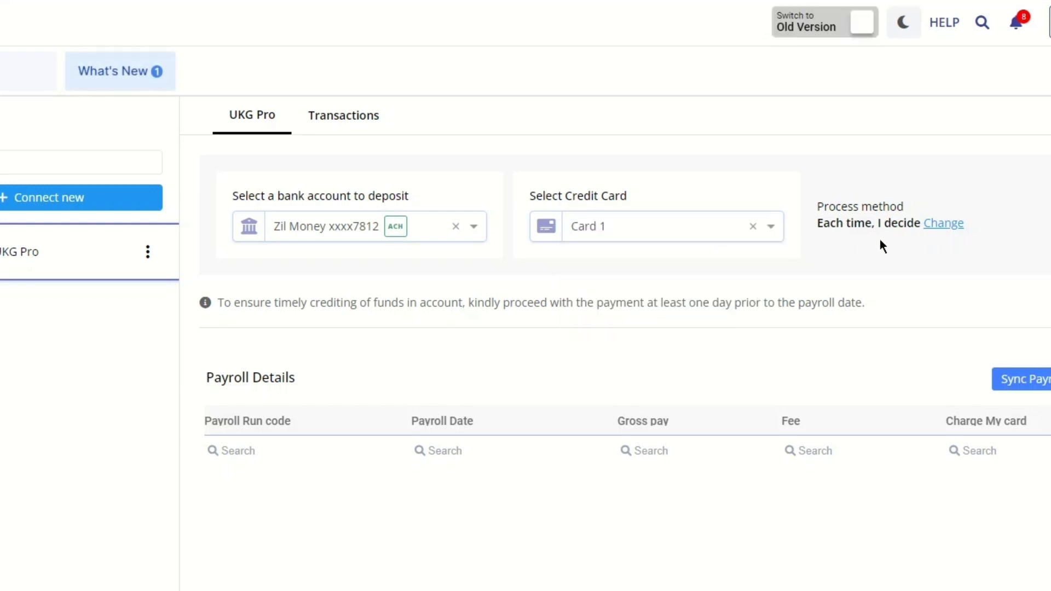
{"action": "left_click", "coordinate": [942, 223]}
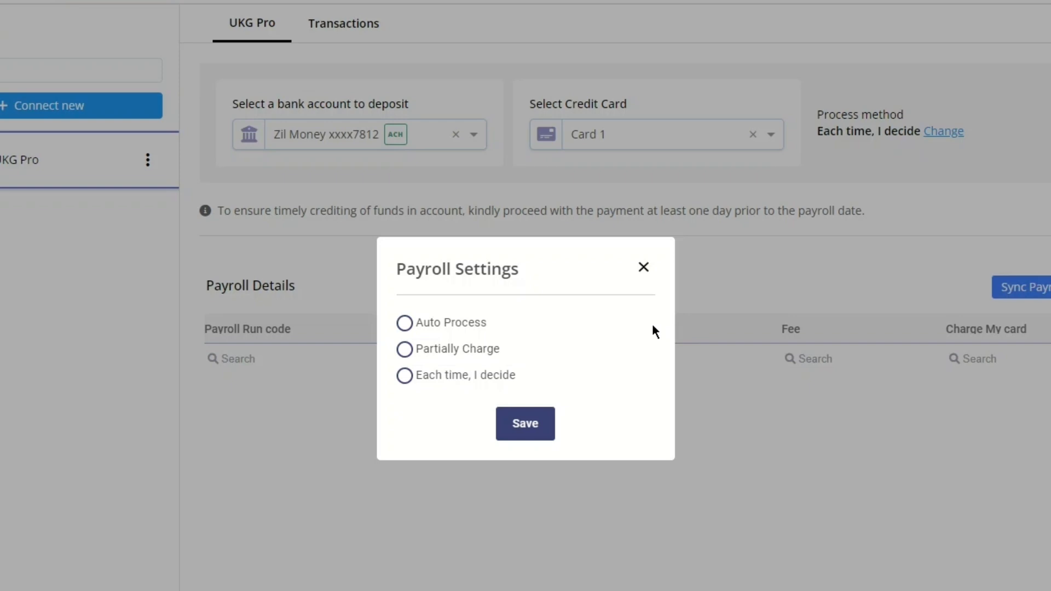
{"action": "mouse_move", "coordinate": [595, 334]}
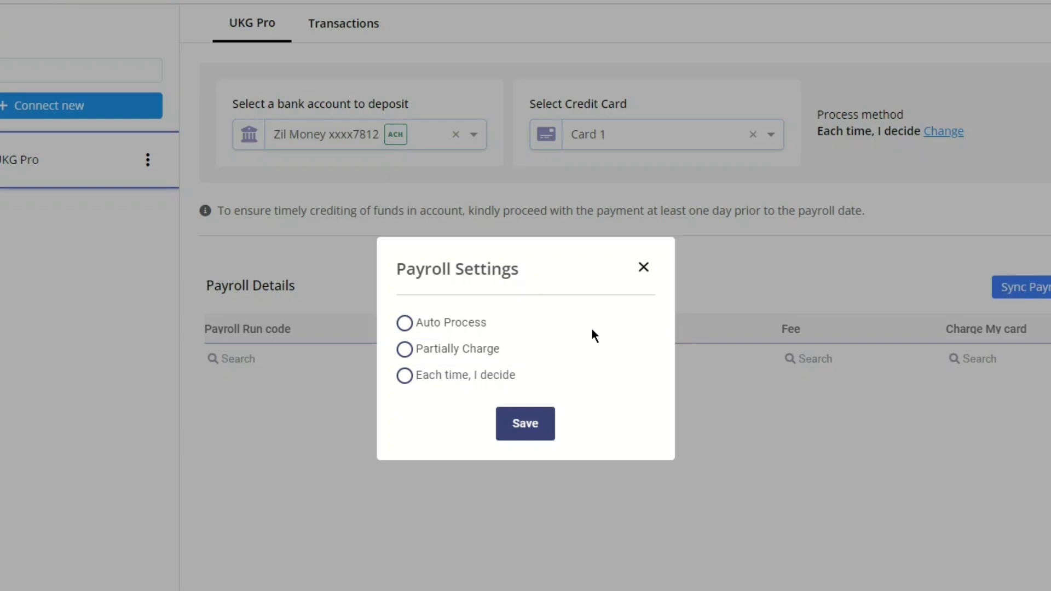
{"action": "left_click", "coordinate": [642, 267]}
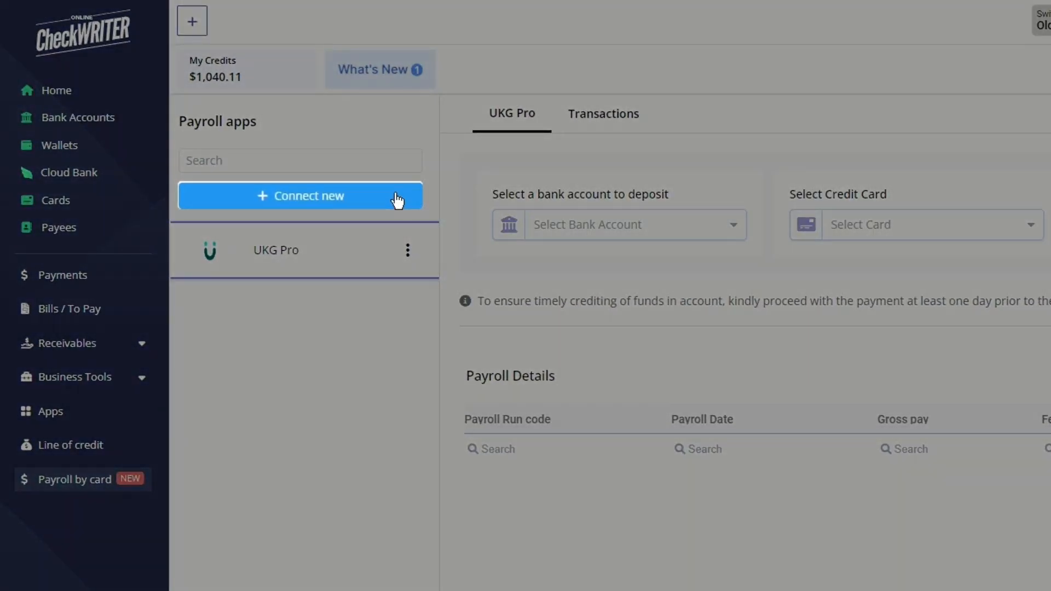
Add a manual payroll system for My Business and select it in the Payroll apps sidebar.
{"action": "left_click", "coordinate": [300, 196]}
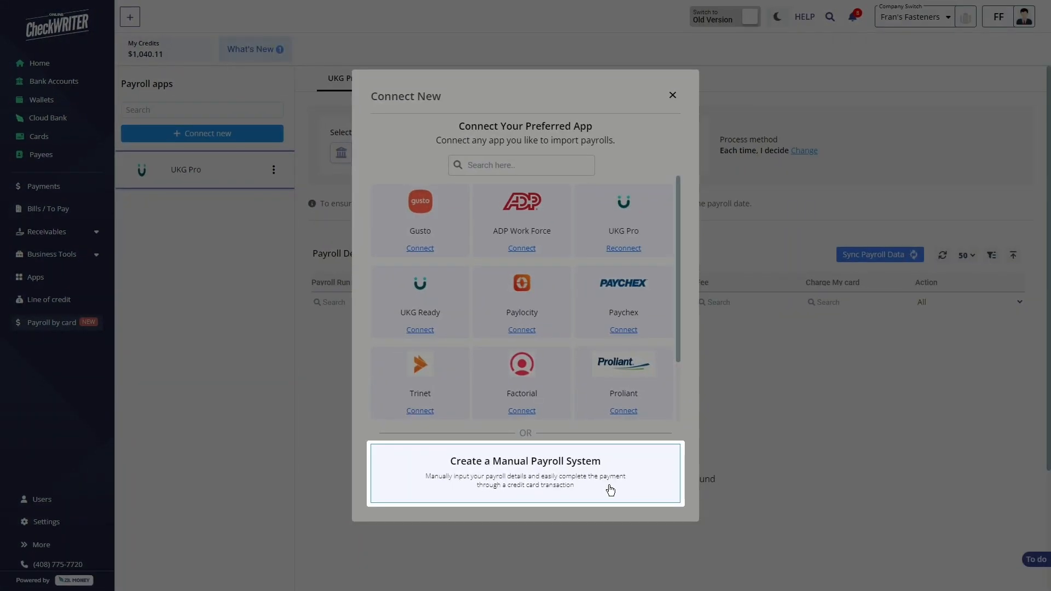
{"action": "left_click", "coordinate": [524, 473]}
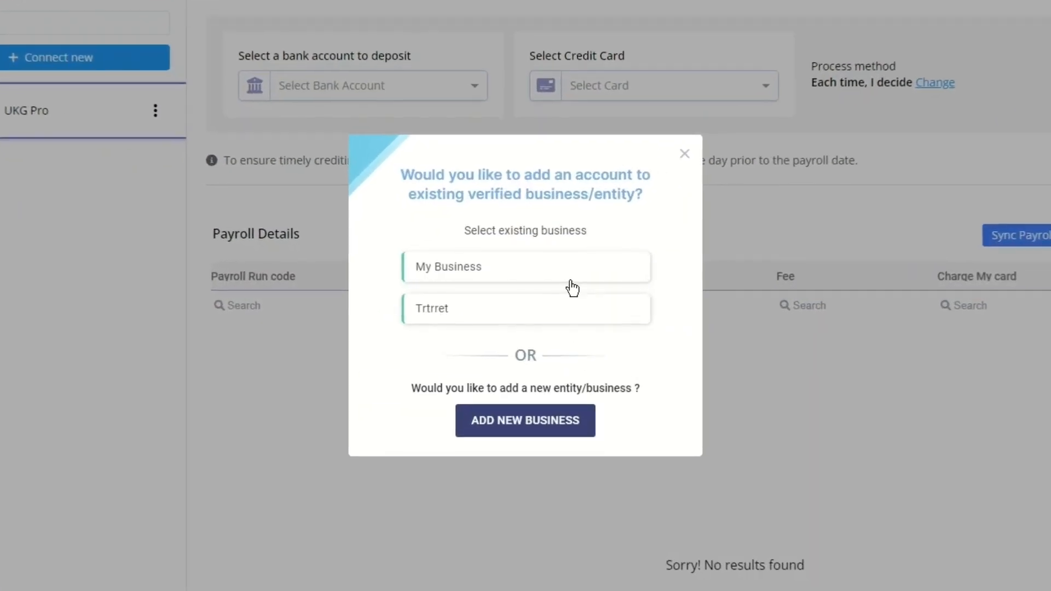
{"action": "left_click", "coordinate": [525, 266]}
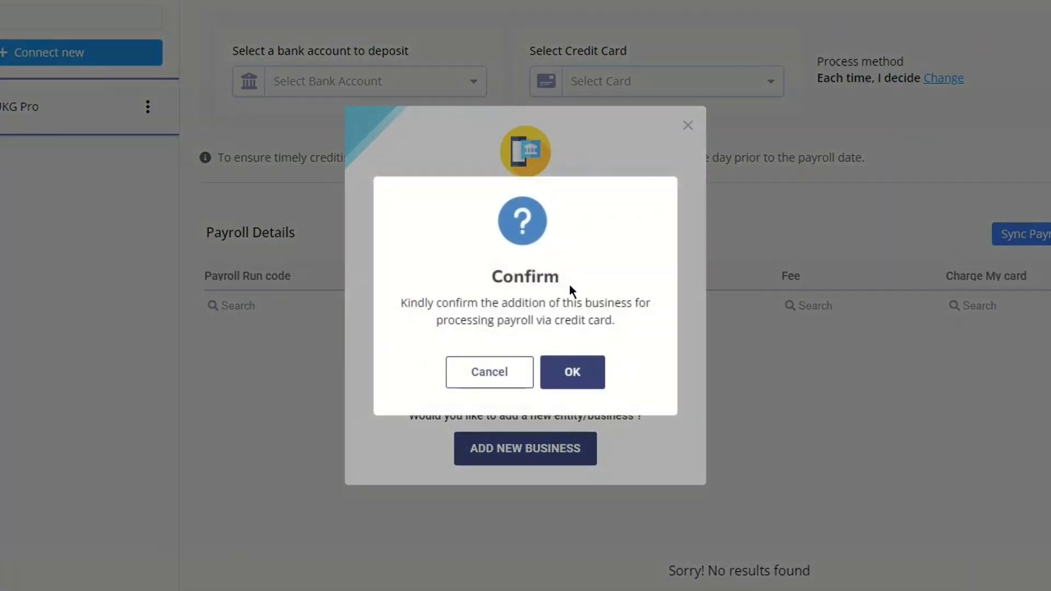
{"action": "left_click", "coordinate": [572, 372]}
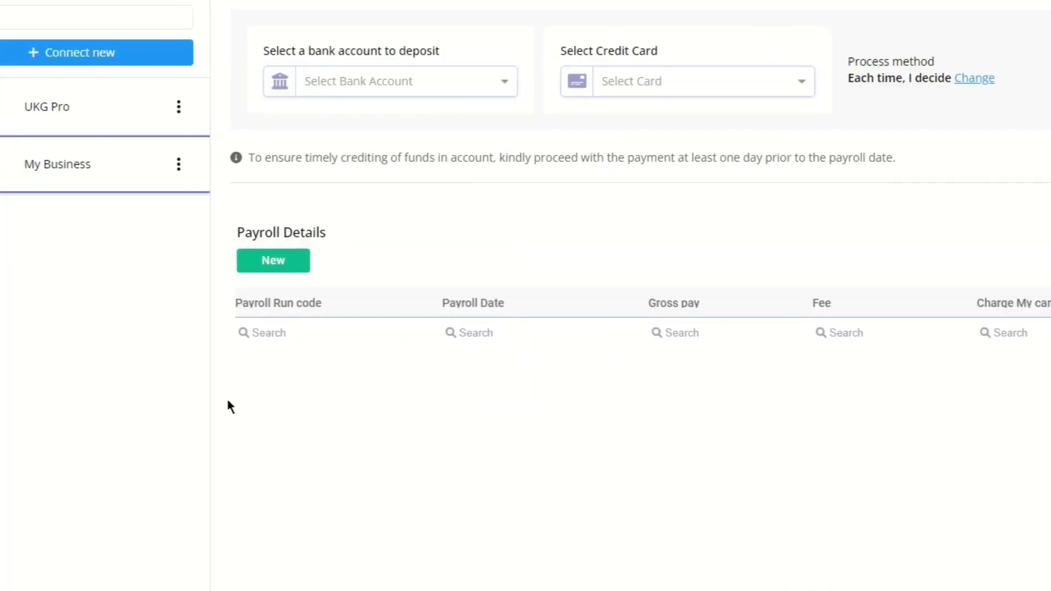
{"action": "left_click", "coordinate": [113, 163]}
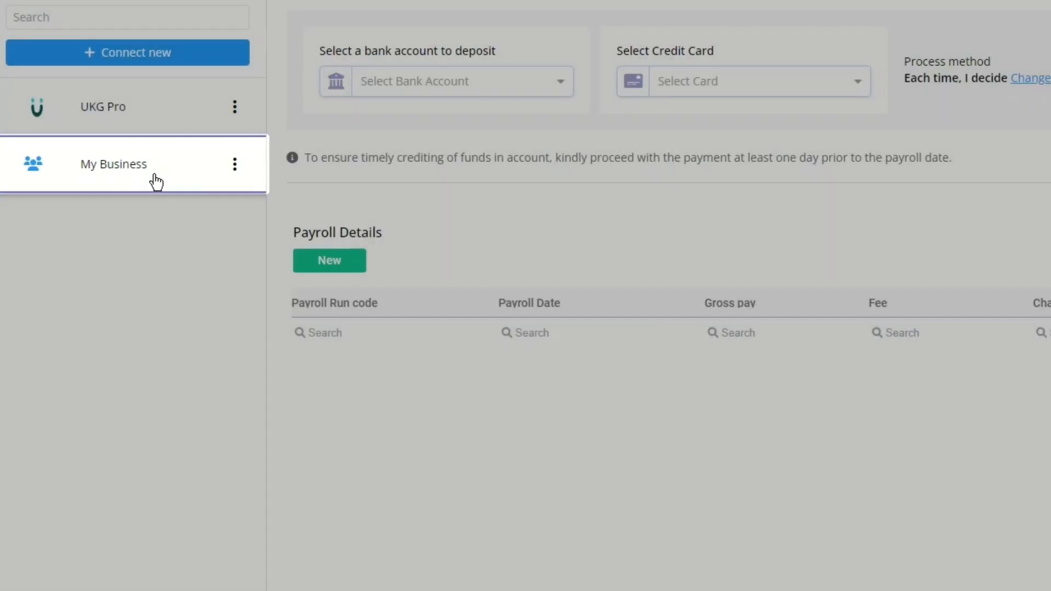
Enter a new payroll run of 1,500 gross pay, attach payslip.pdf, and add it.
{"action": "left_click", "coordinate": [329, 261]}
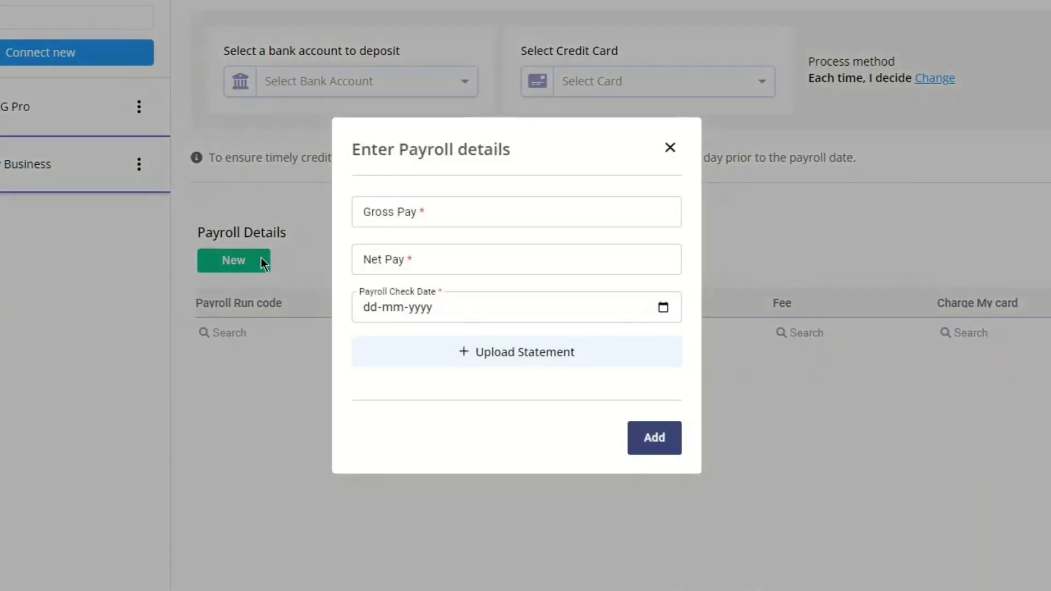
{"action": "type", "text": "1,500"}
{"action": "type", "text": "1,200"}
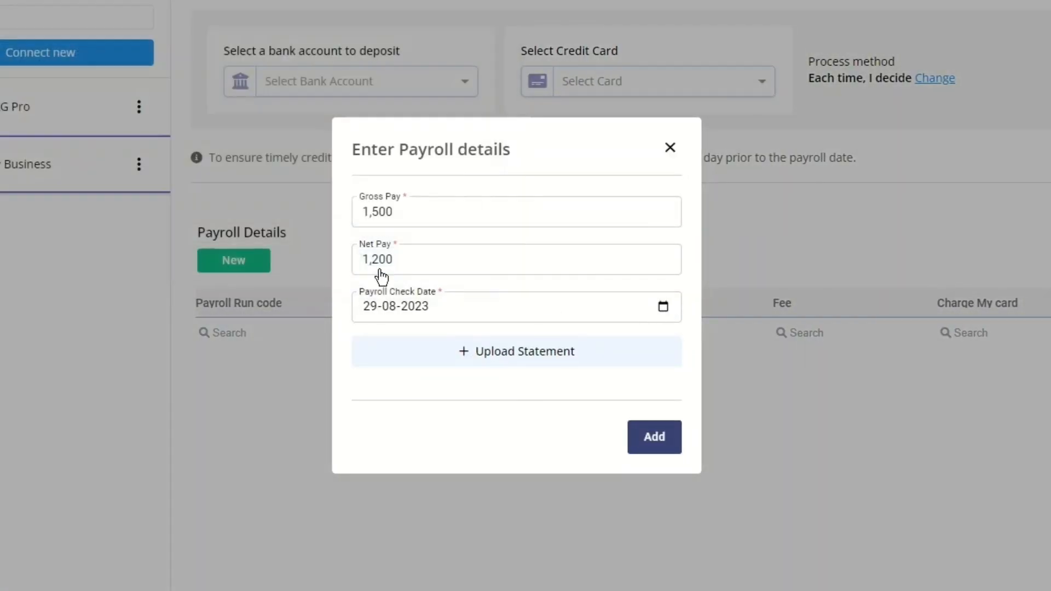
{"action": "left_click", "coordinate": [516, 351]}
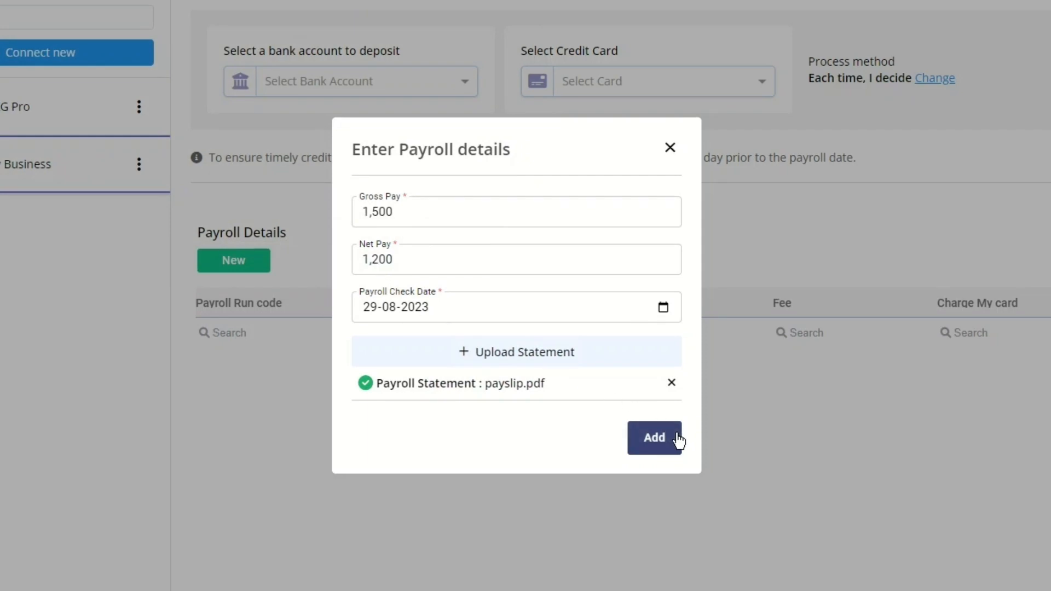
{"action": "left_click", "coordinate": [654, 438]}
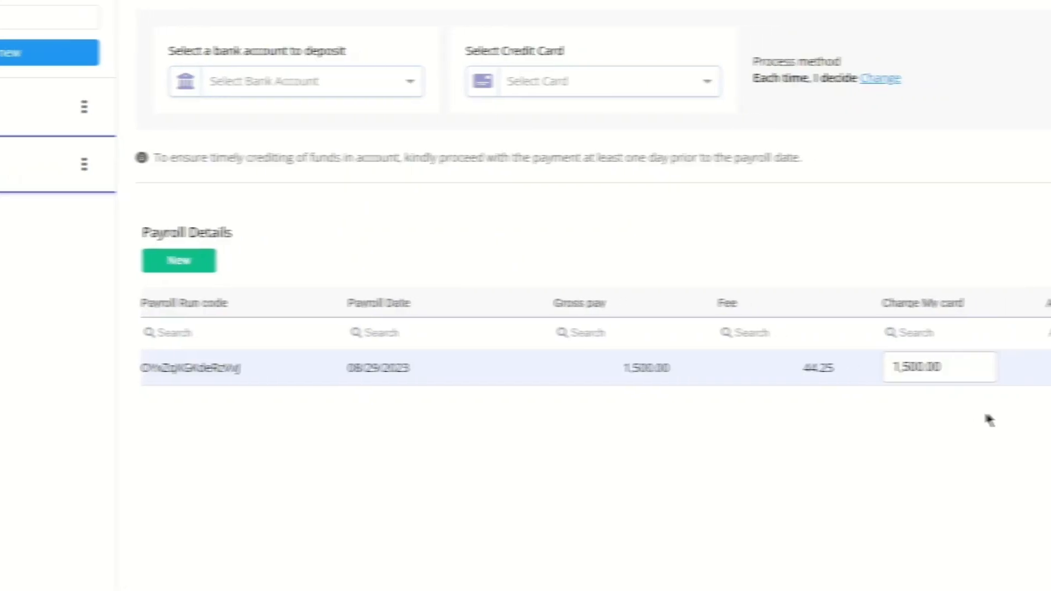
Choose the xxxx4321 deposit account and My Card 1, bringing up the $1544.25 charge confirmation.
{"action": "left_click", "coordinate": [294, 80]}
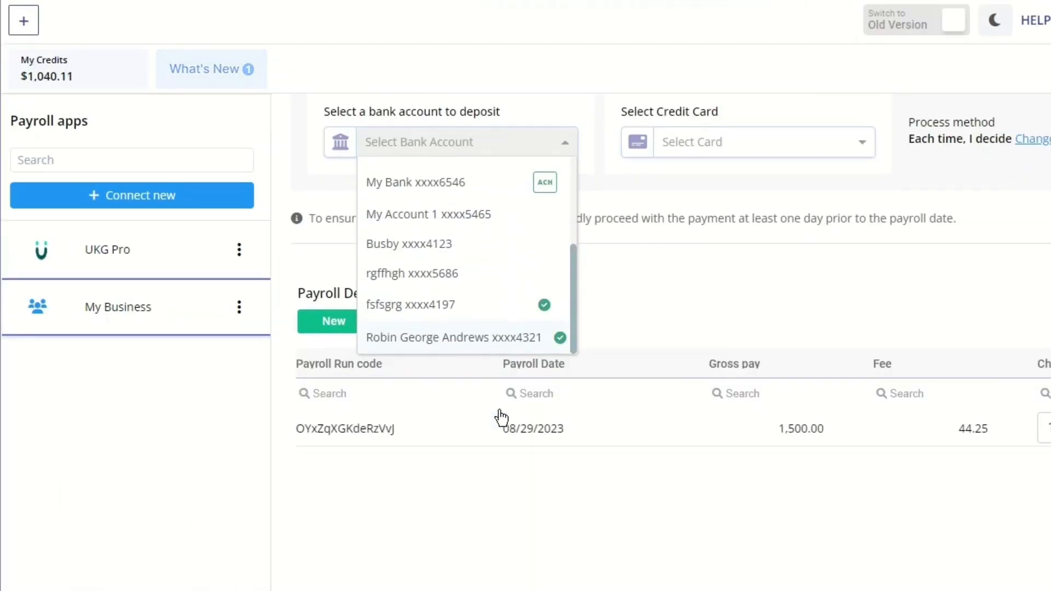
{"action": "left_click", "coordinate": [452, 337]}
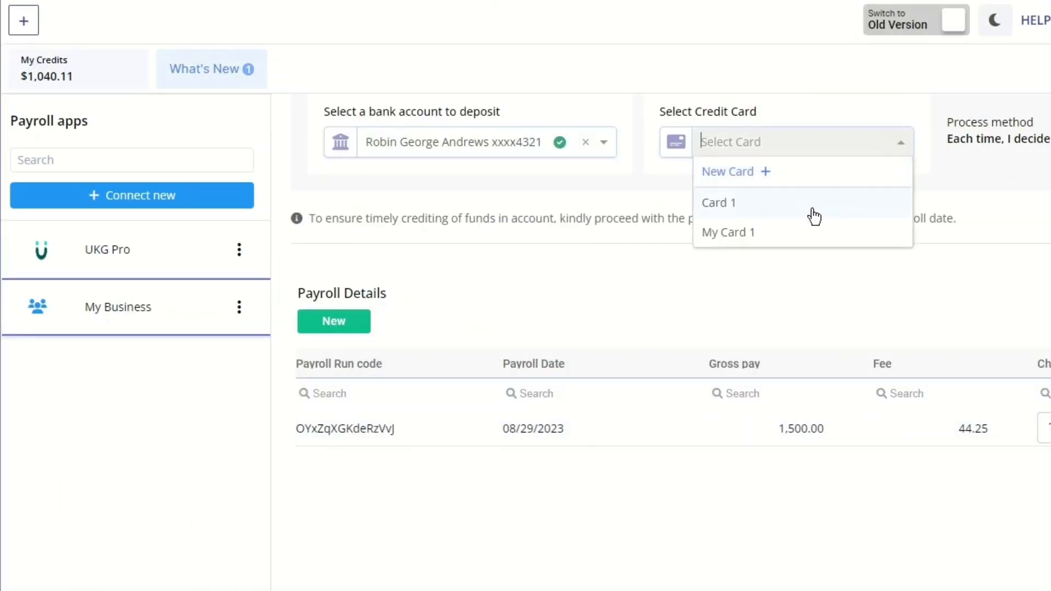
{"action": "left_click", "coordinate": [728, 232]}
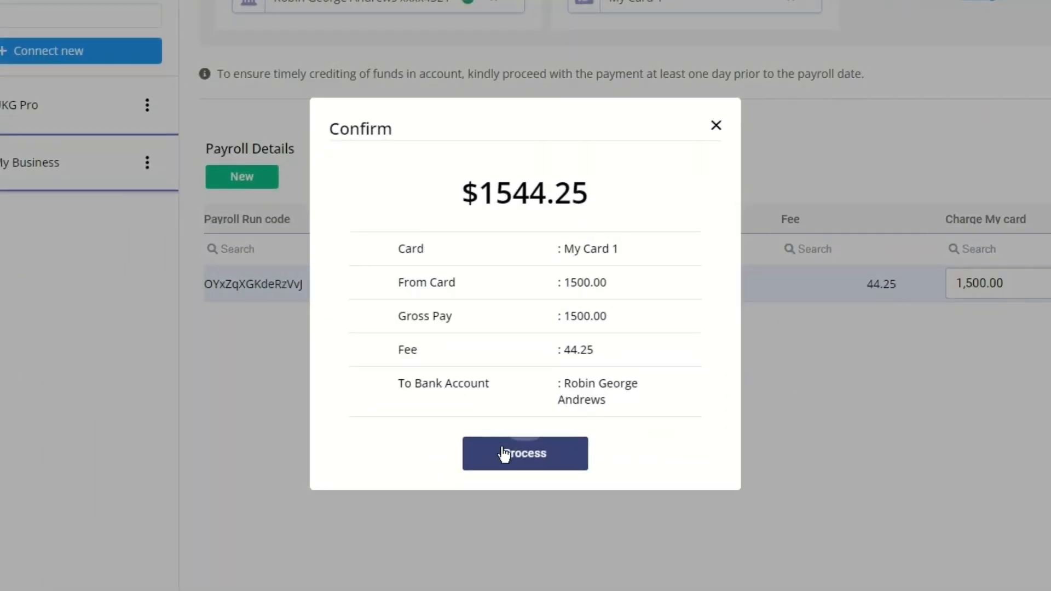
Process the $1544.25 charge and verify the card authorization using the existing saved signature.
{"action": "left_click", "coordinate": [524, 454]}
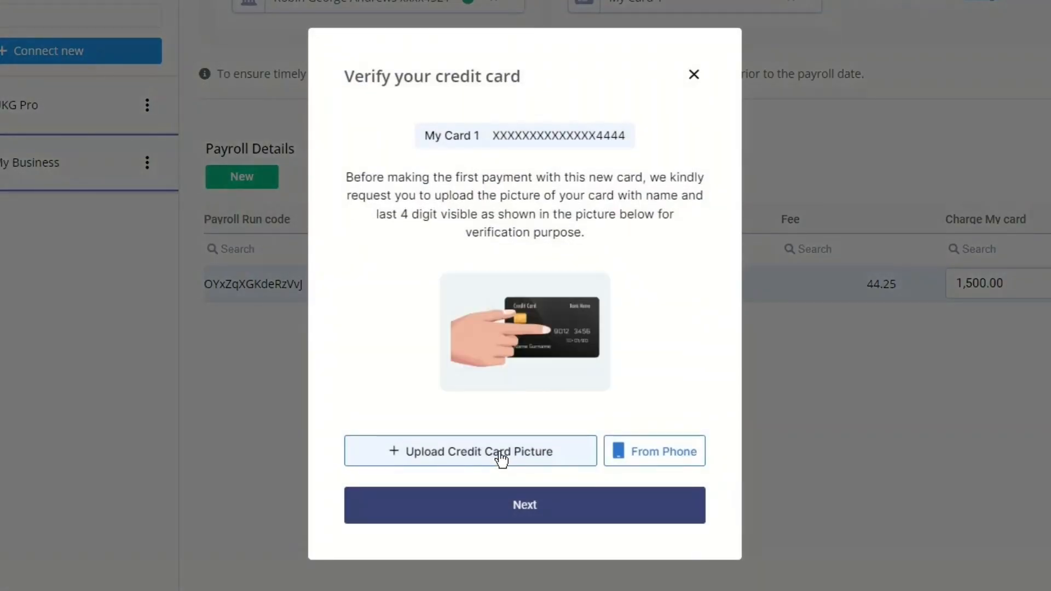
{"action": "mouse_move", "coordinate": [517, 462]}
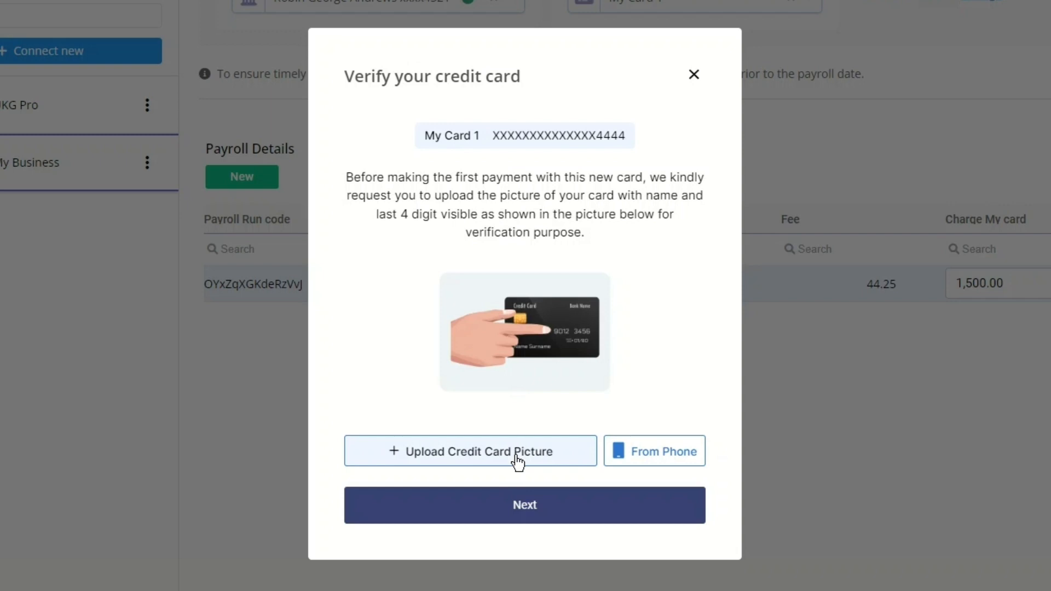
{"action": "left_click", "coordinate": [525, 505]}
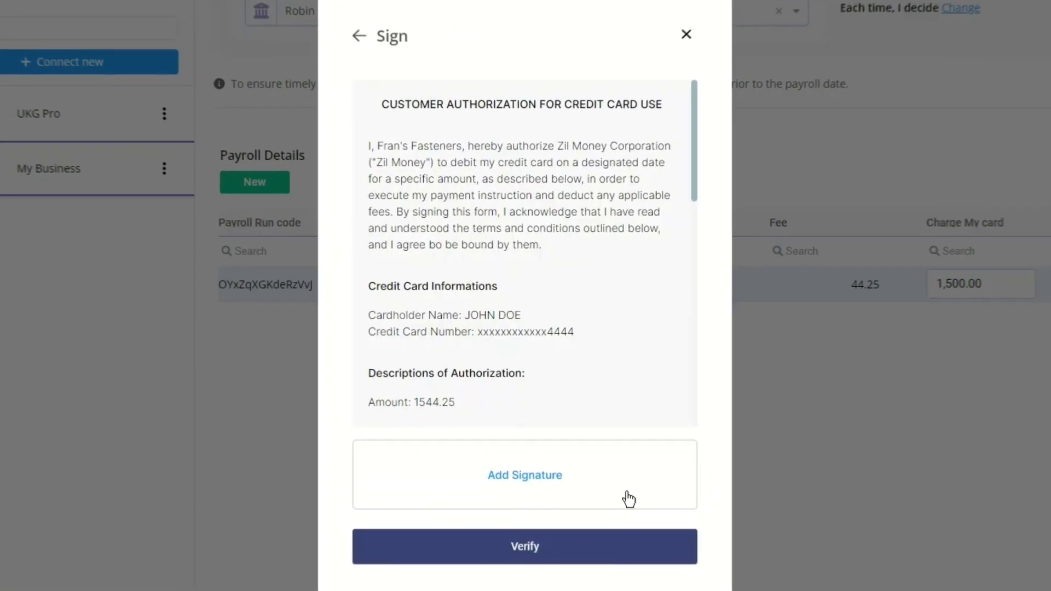
{"action": "left_click", "coordinate": [524, 473]}
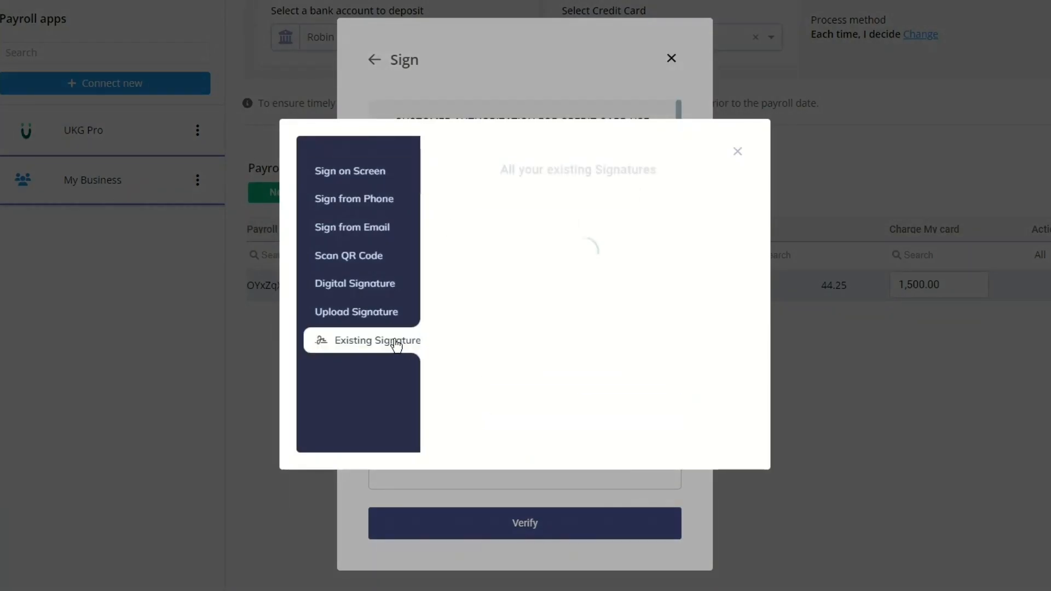
{"action": "left_click", "coordinate": [377, 339]}
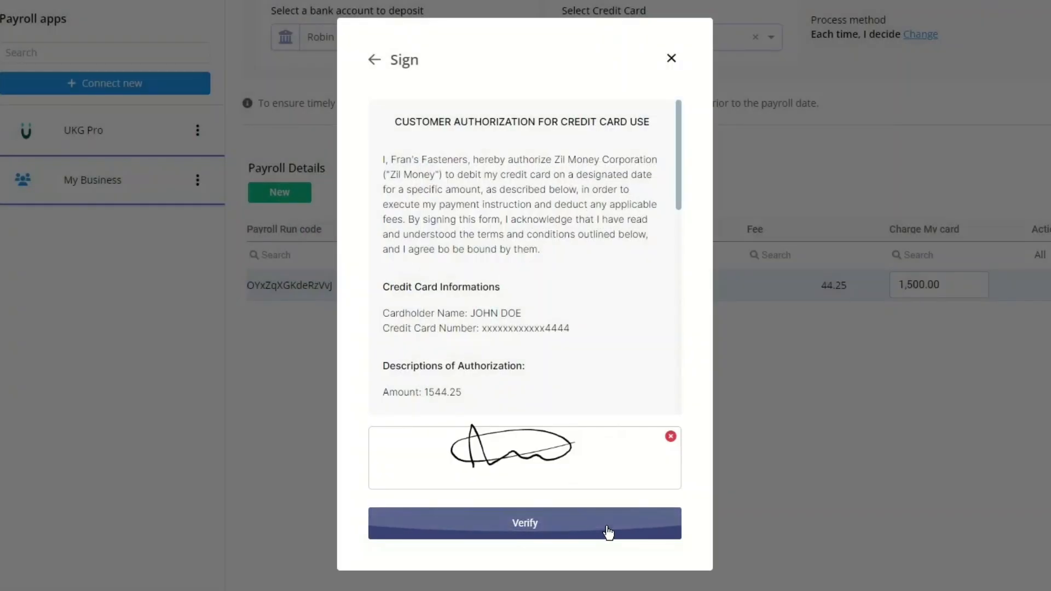
{"action": "left_click", "coordinate": [525, 523]}
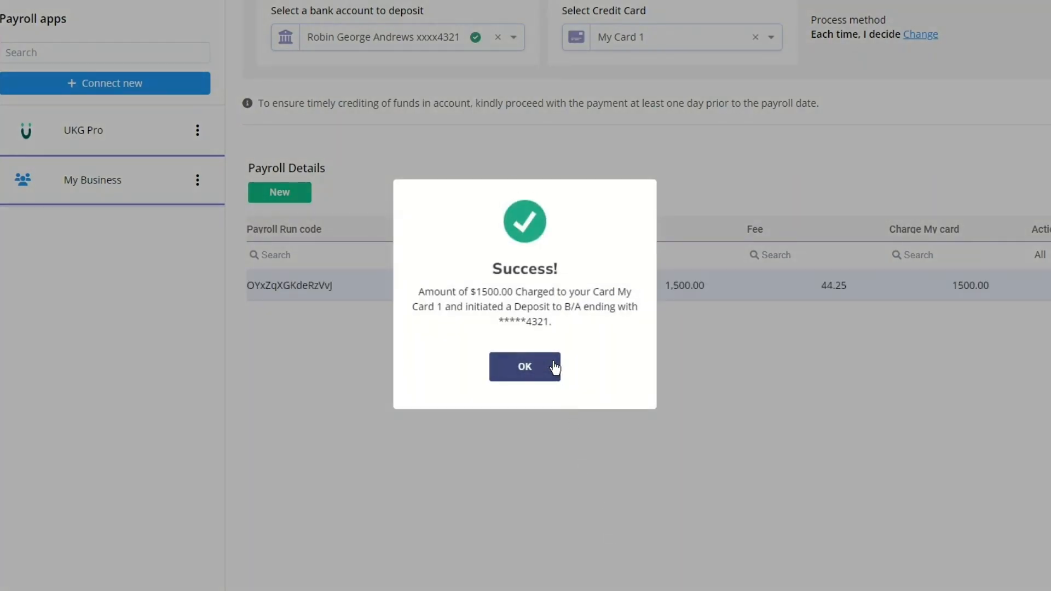
Dismiss the success message and view the payroll transaction marked Processing.
{"action": "left_click", "coordinate": [525, 367]}
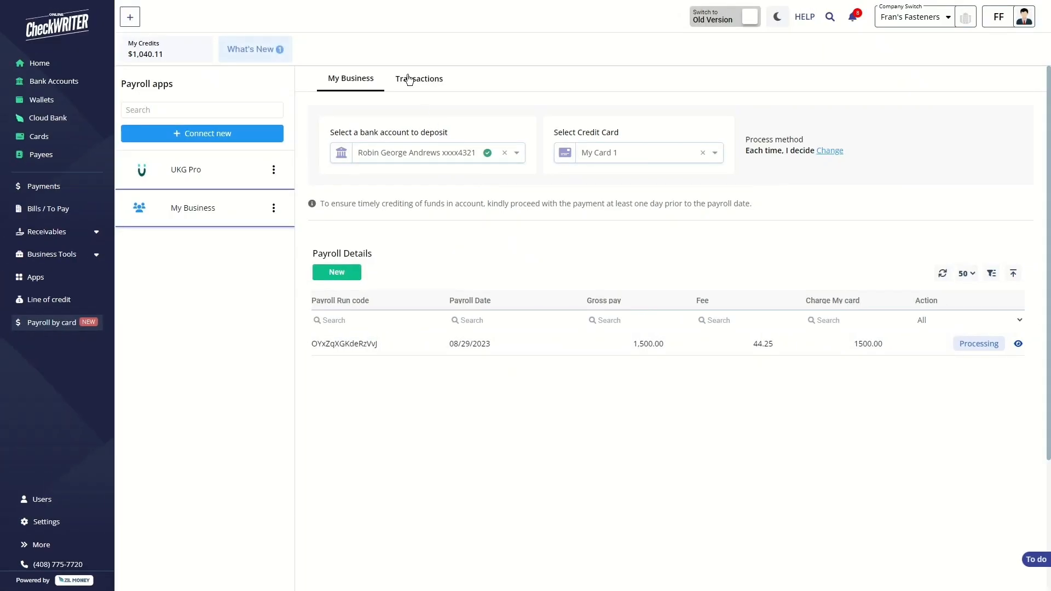
{"action": "left_click", "coordinate": [418, 78]}
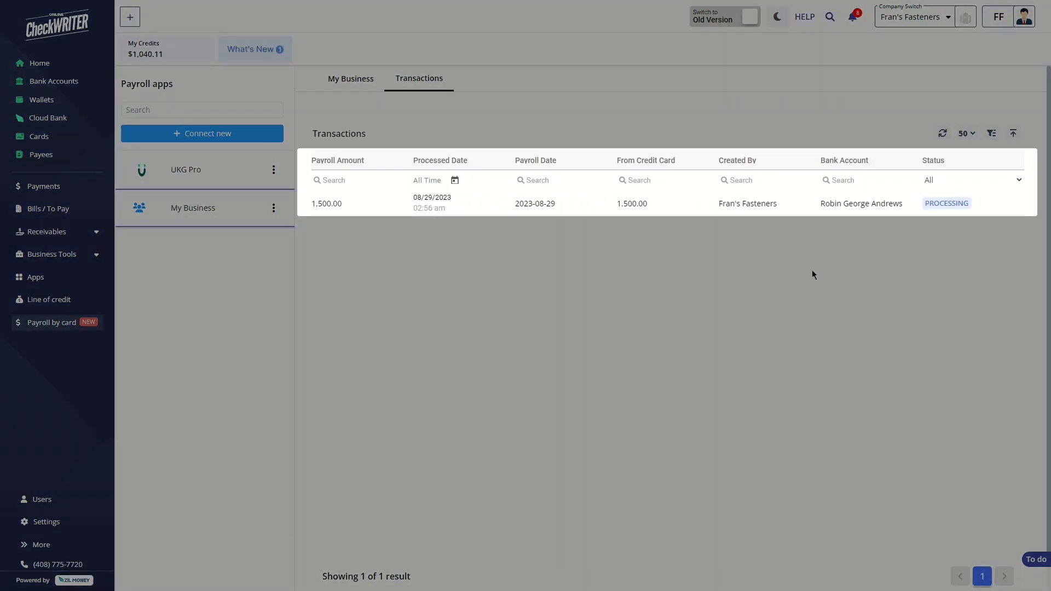